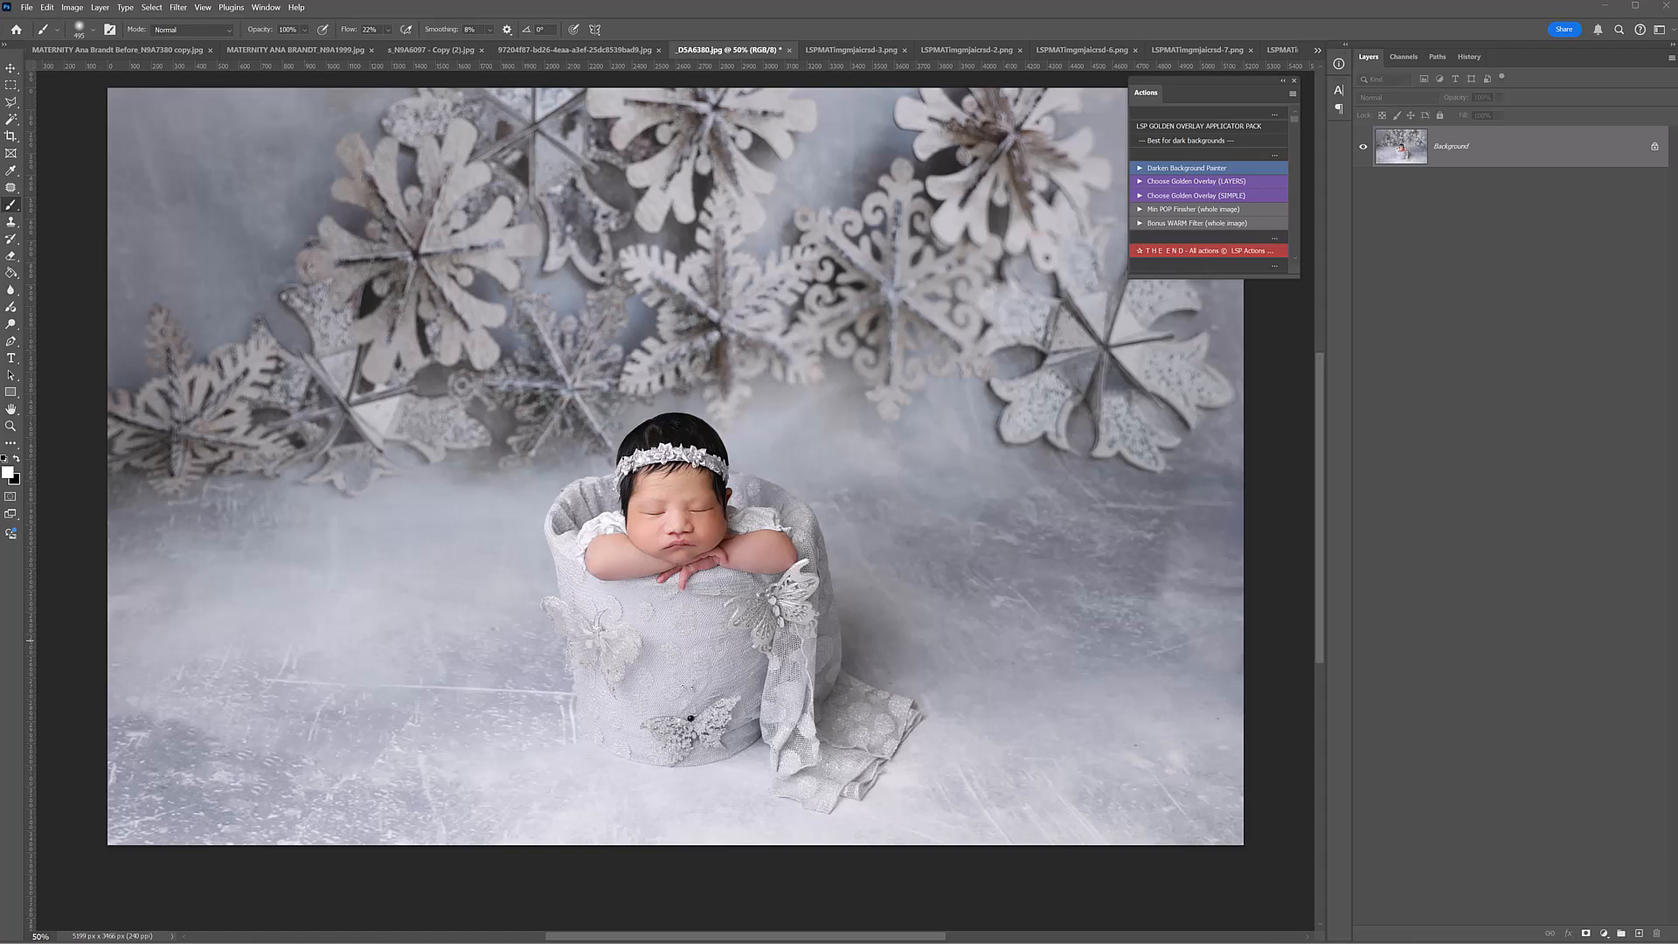
{"action": "mouse_move", "coordinate": [703, 352]}
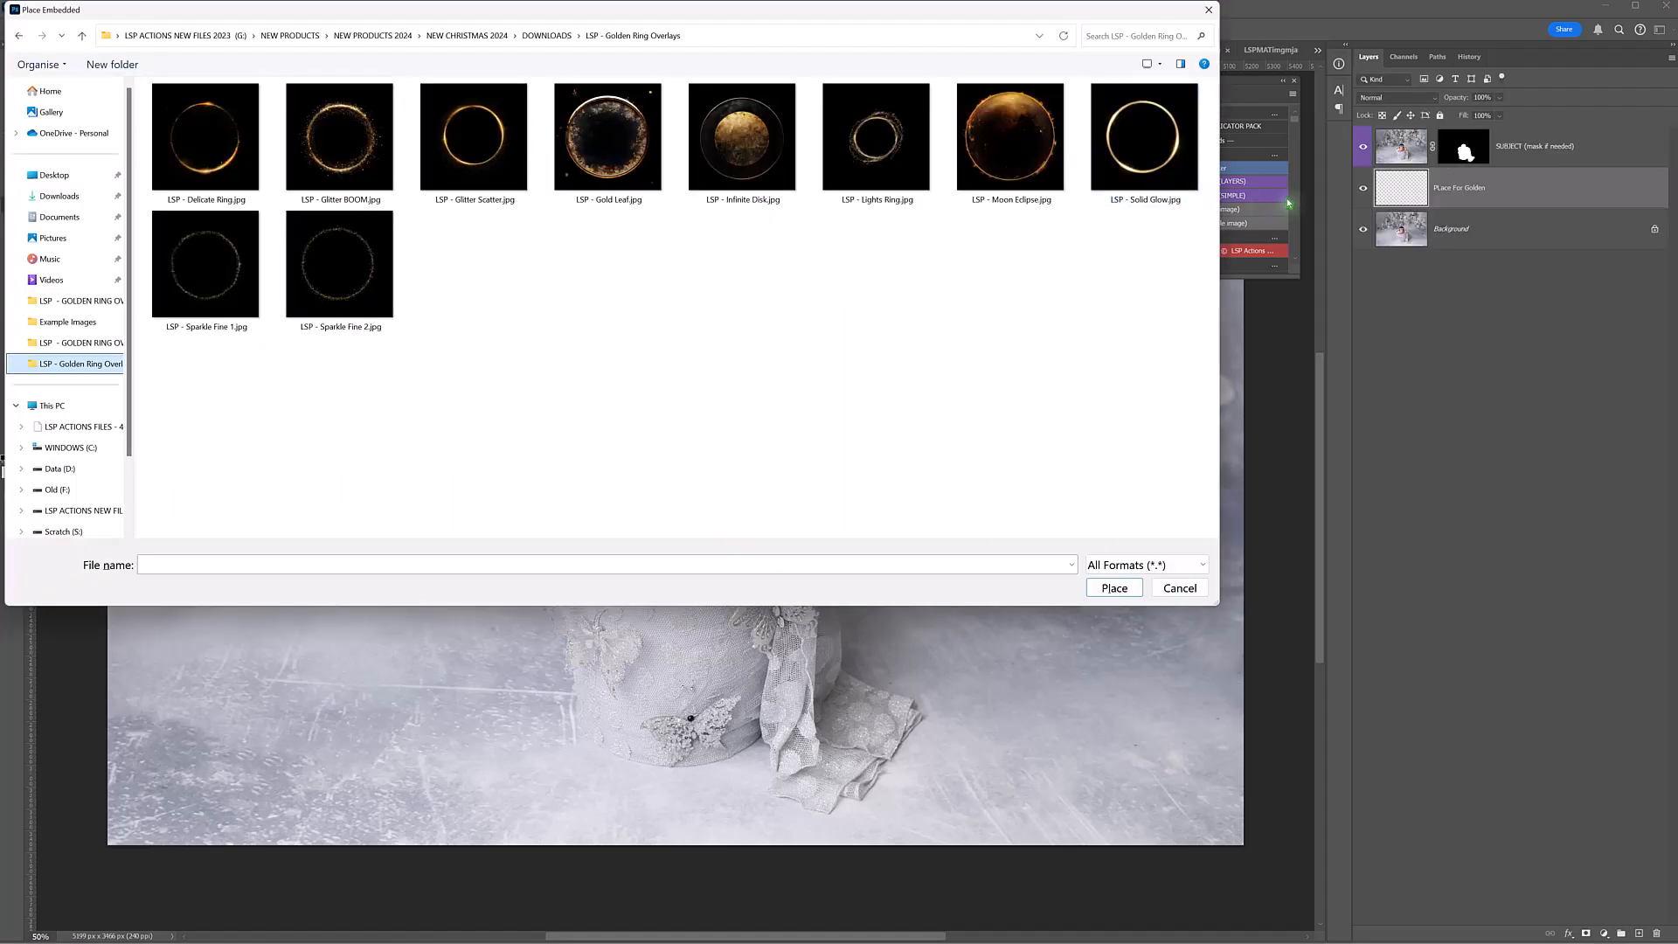
{"action": "mouse_move", "coordinate": [917, 247]}
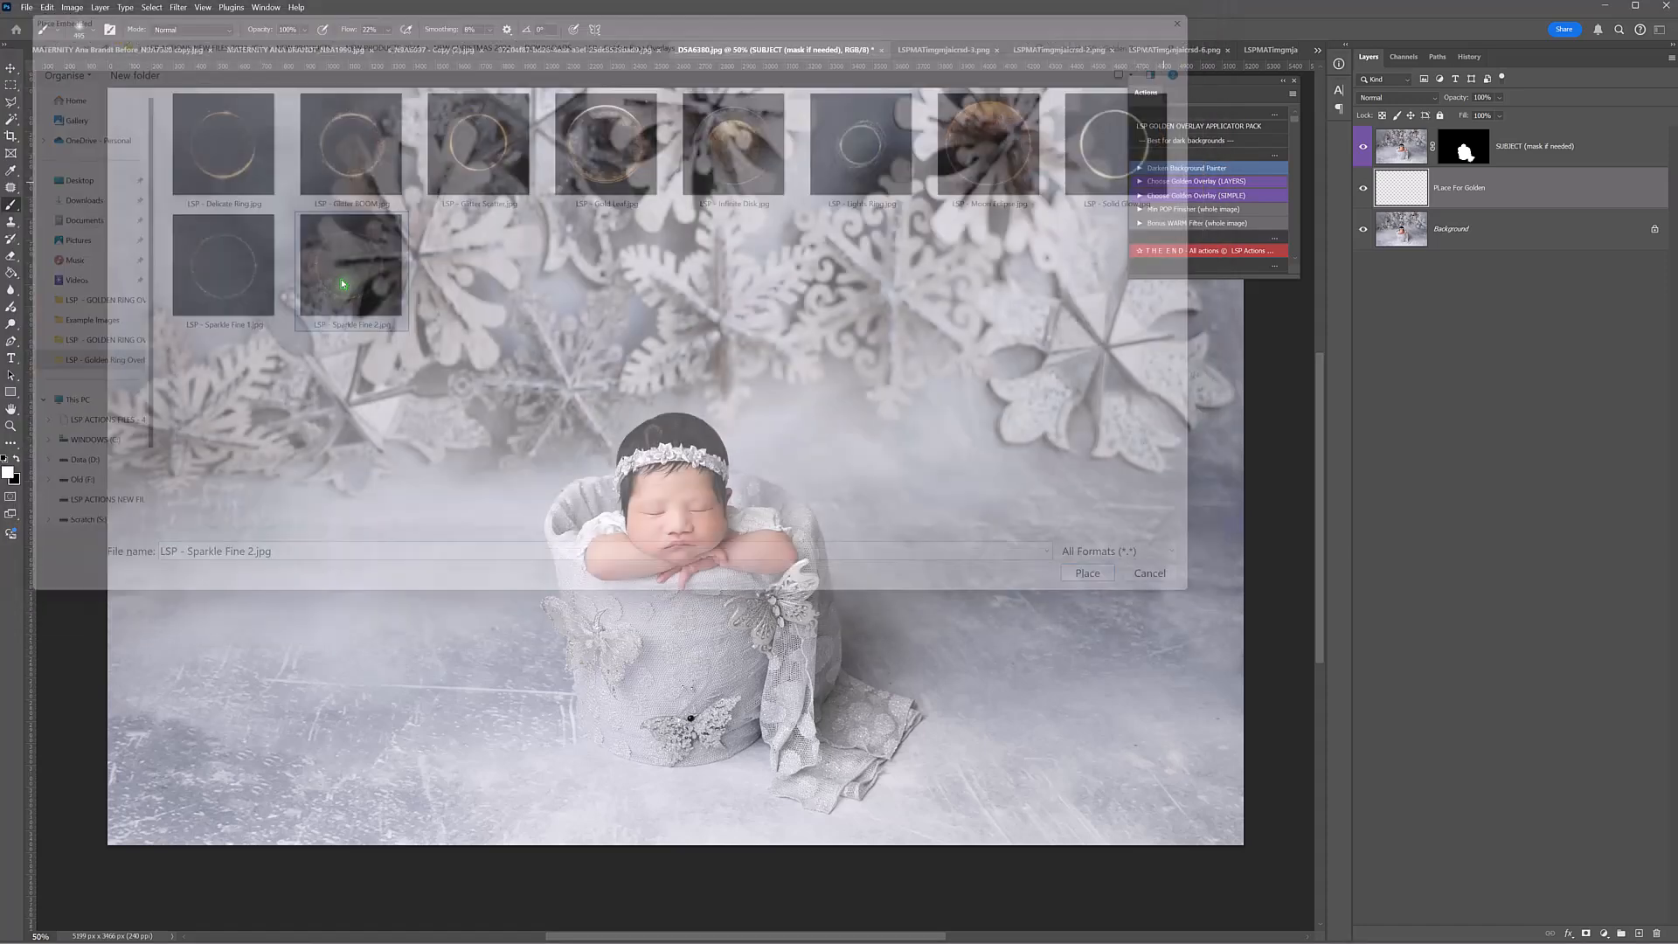
- Place 'LSP - Sparkle Fine 2.jpg' as an embedded layer over the newborn photo
{"action": "left_click", "coordinate": [1085, 573]}
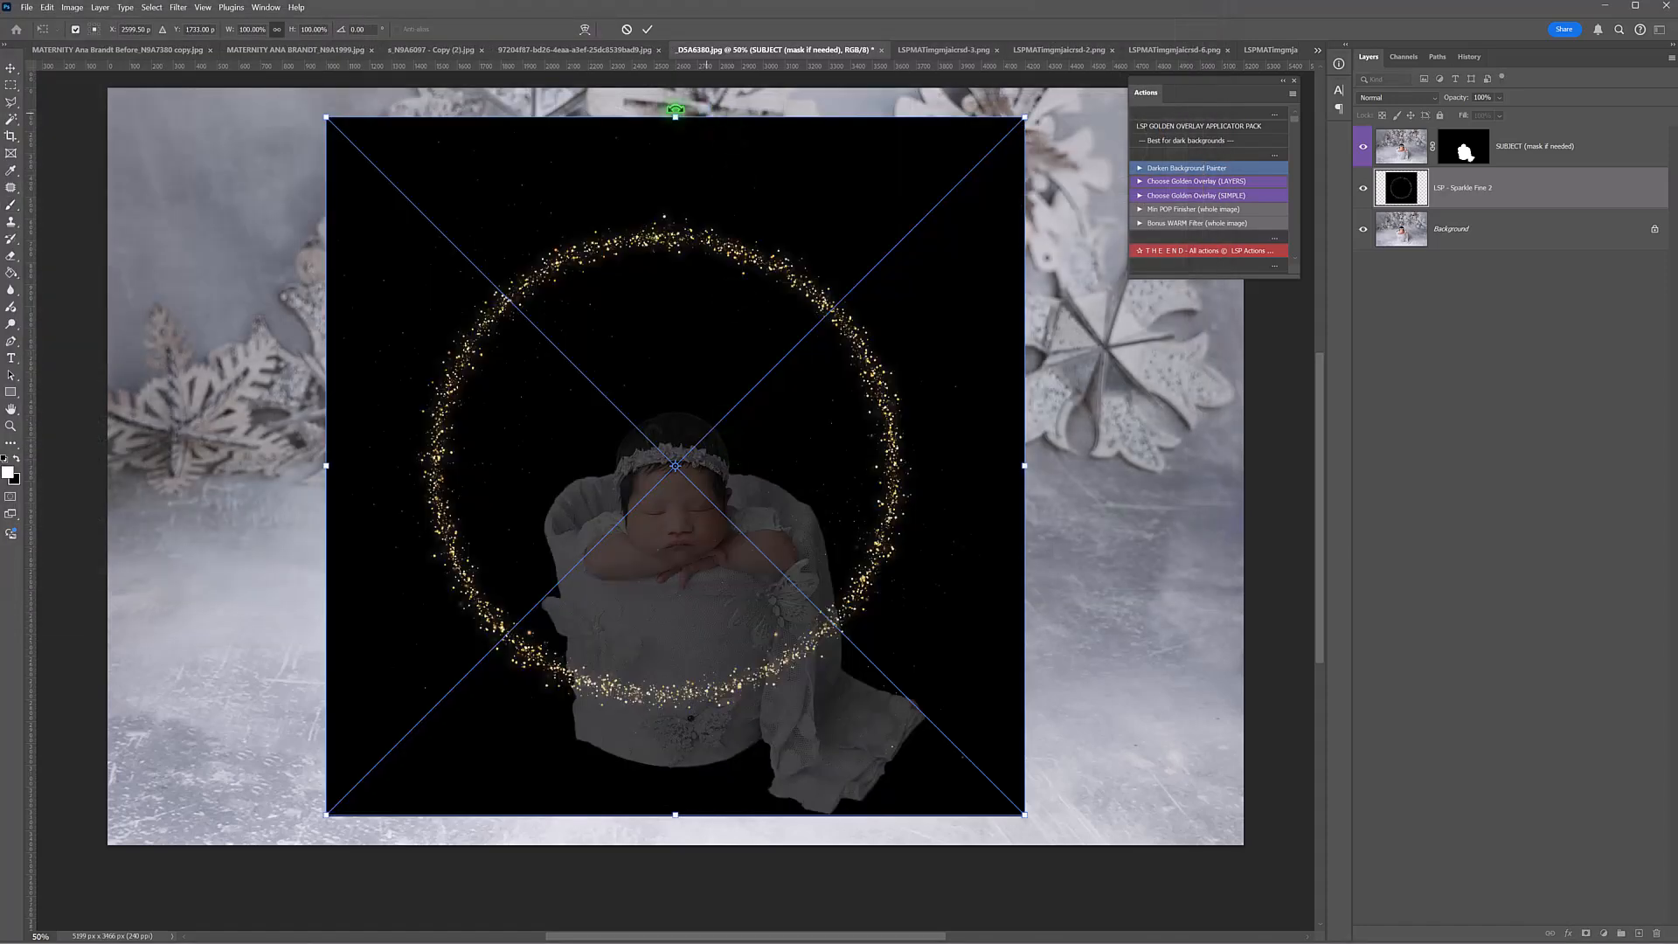